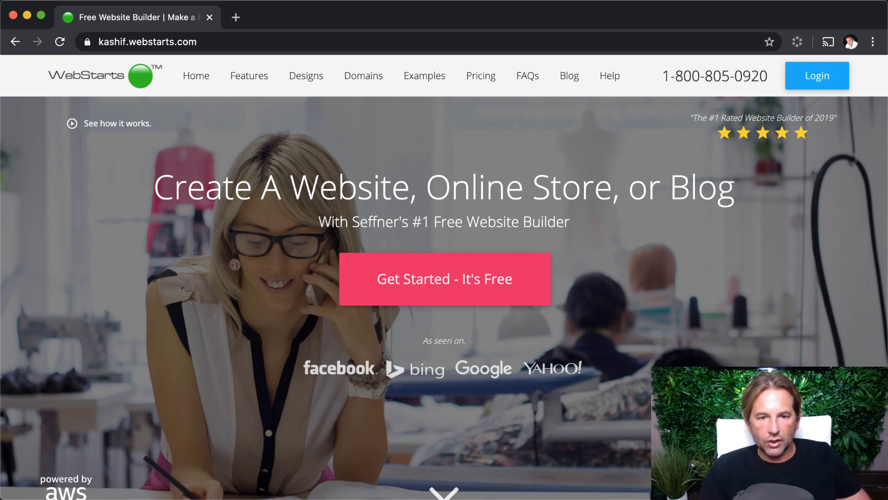
mouse_move(461, 293)
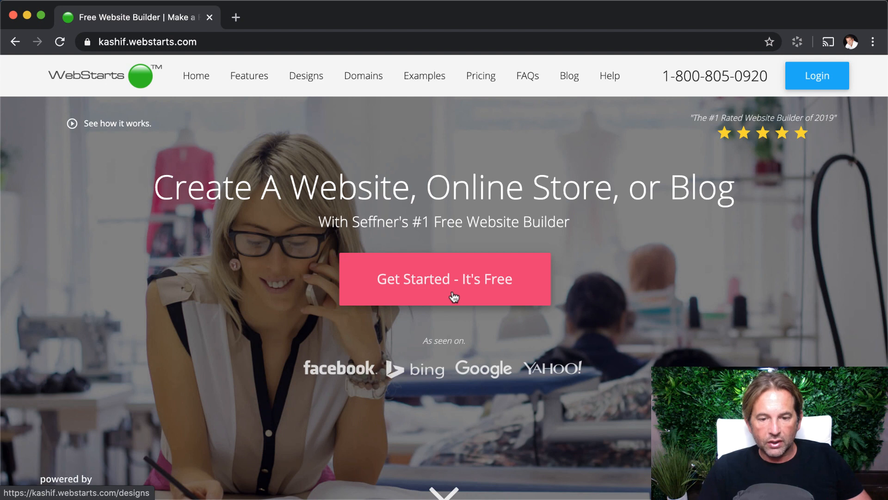
- Start a free site from scratch, then sign in to the WebStarts account
left_click(444, 278)
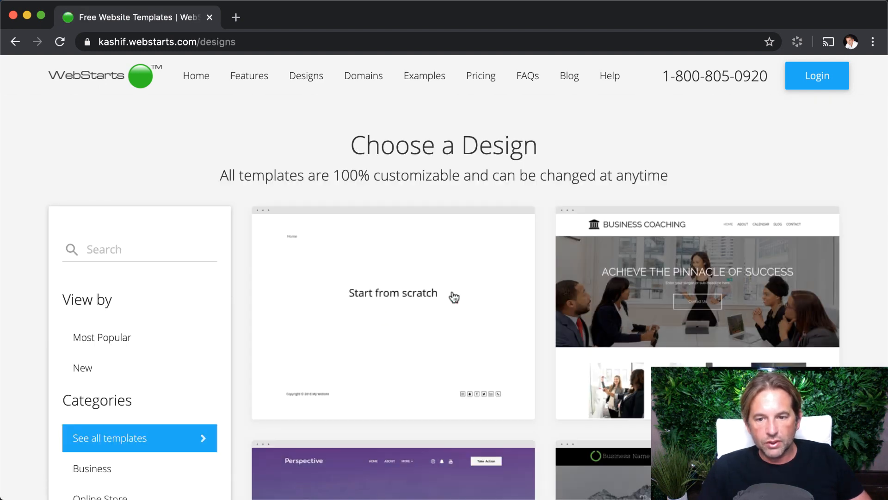
scroll("down", 3)
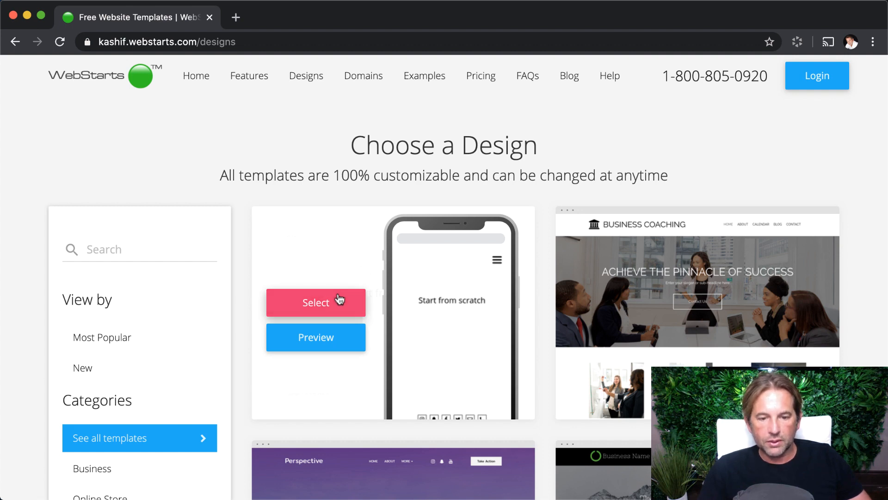
left_click(316, 302)
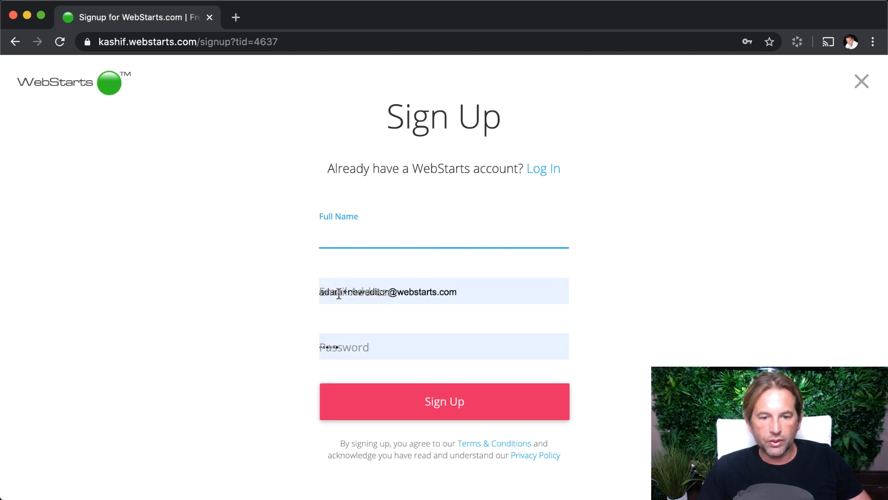
mouse_move(88, 107)
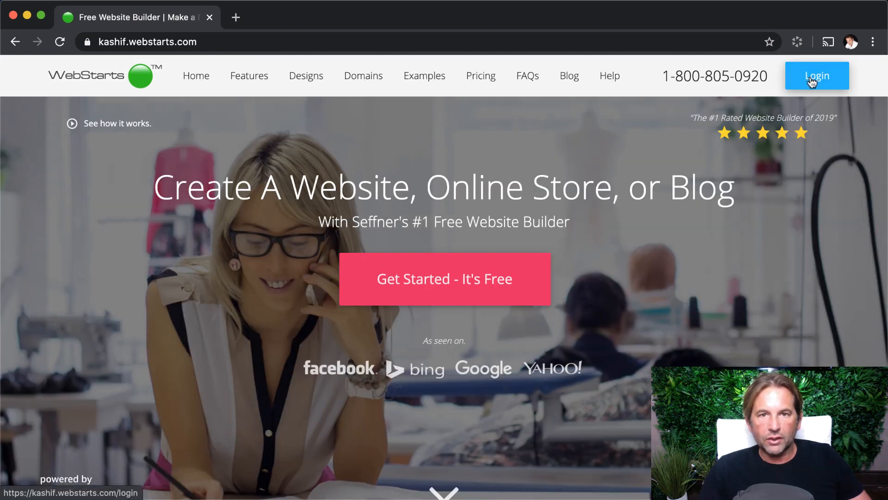
left_click(817, 76)
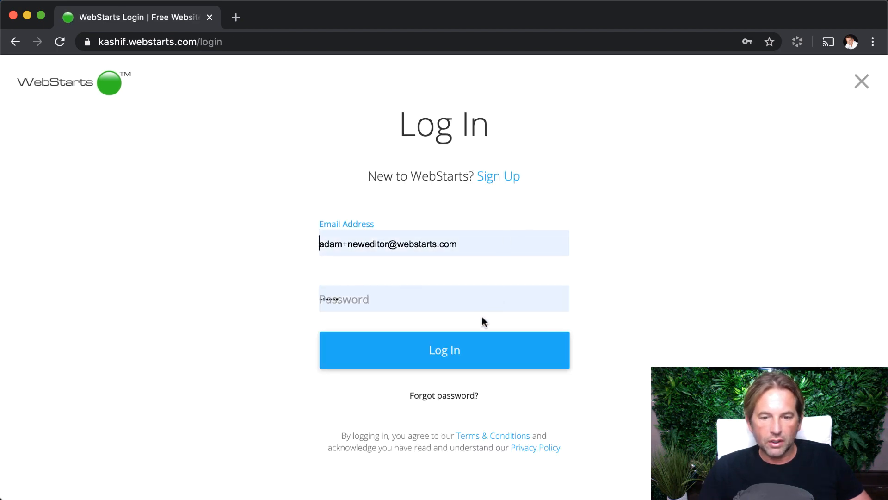
left_click(444, 350)
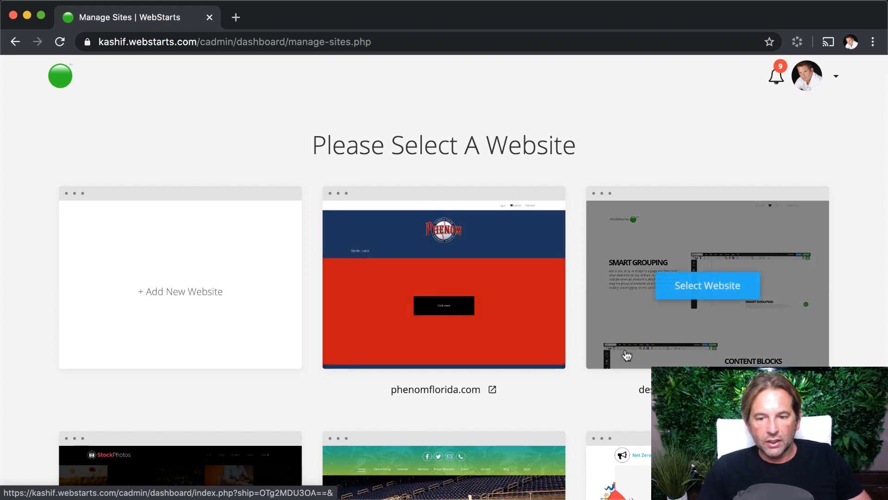
- Select the designtools website and review its dashboard site tools
scroll("down", 3)
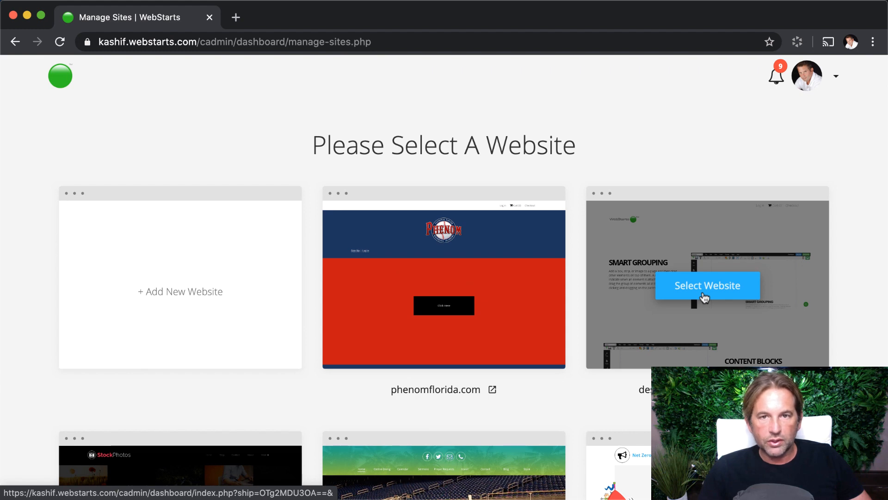
left_click(707, 285)
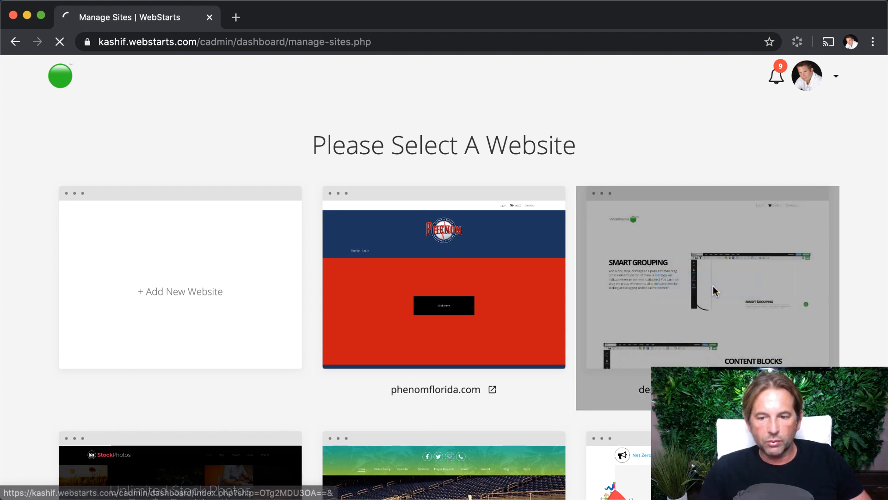
left_click(707, 278)
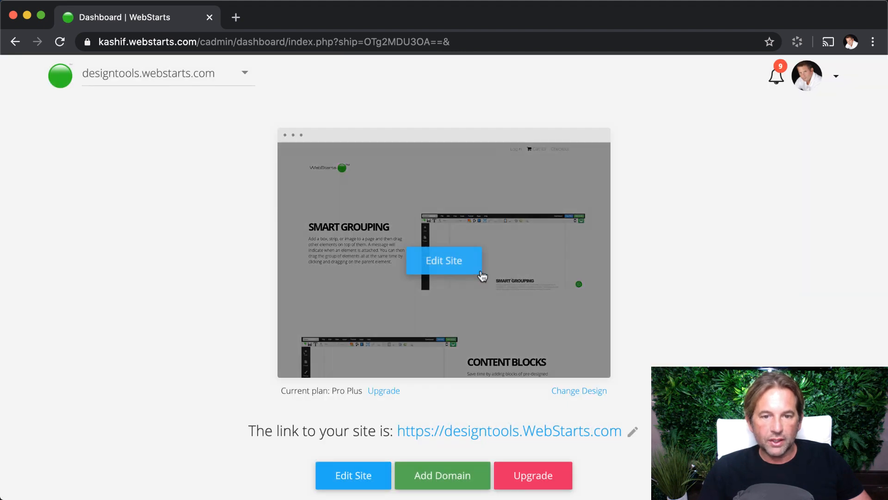
scroll("down", 3)
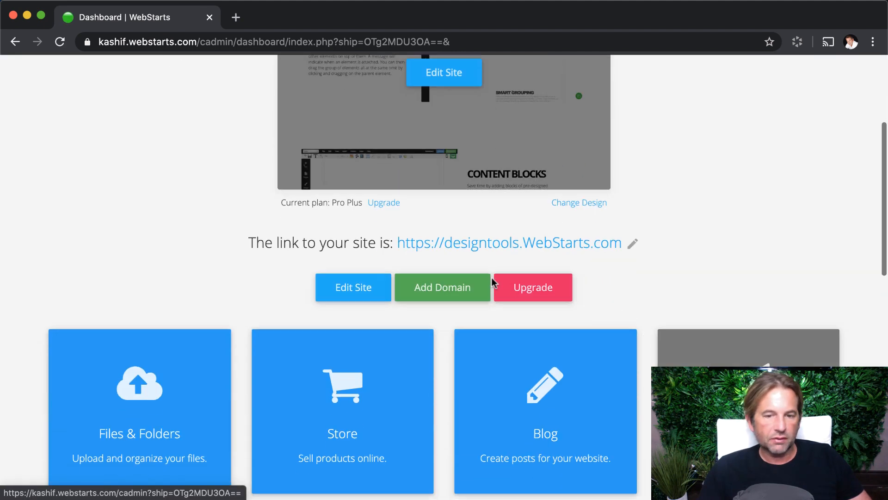
scroll("down", 3)
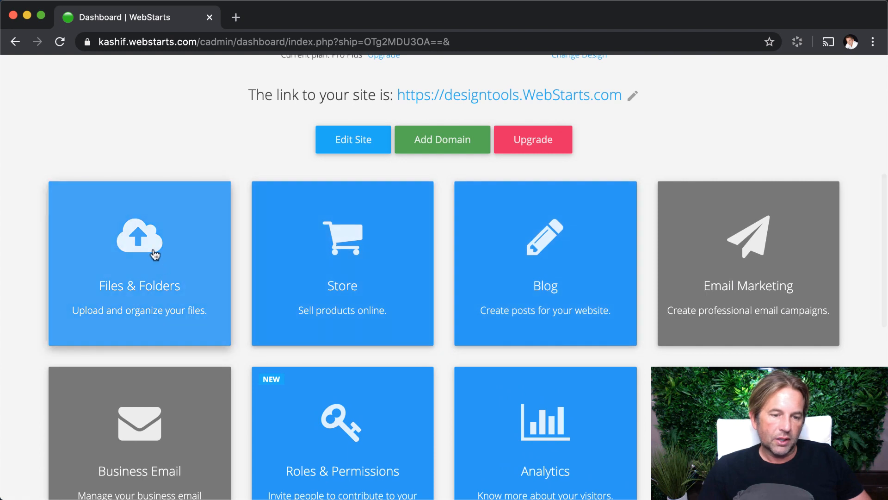
- Browse the File Manager categories — Videos, Documents, Unsorted — ending on the empty Deleted Files folder
left_click(139, 263)
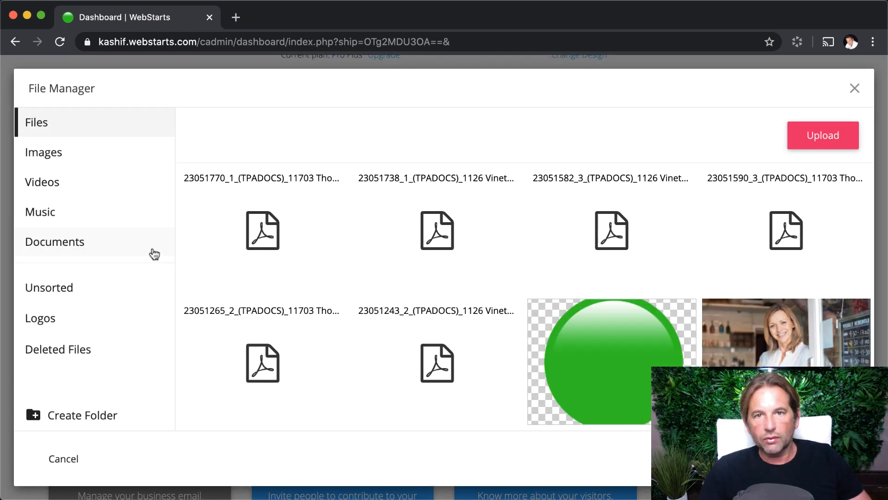
mouse_move(169, 258)
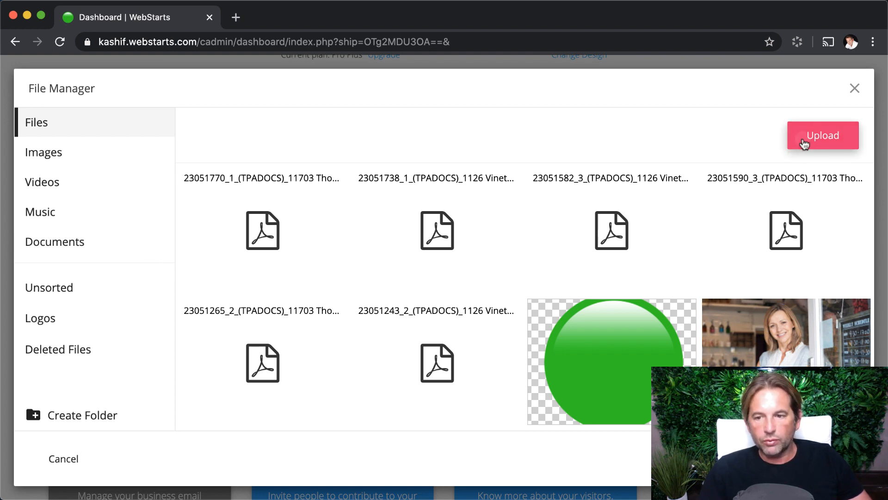
left_click(822, 136)
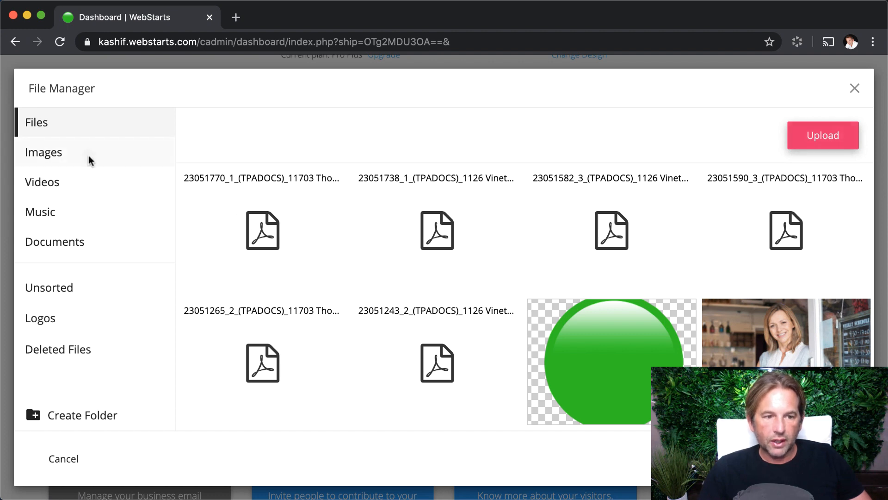
left_click(43, 182)
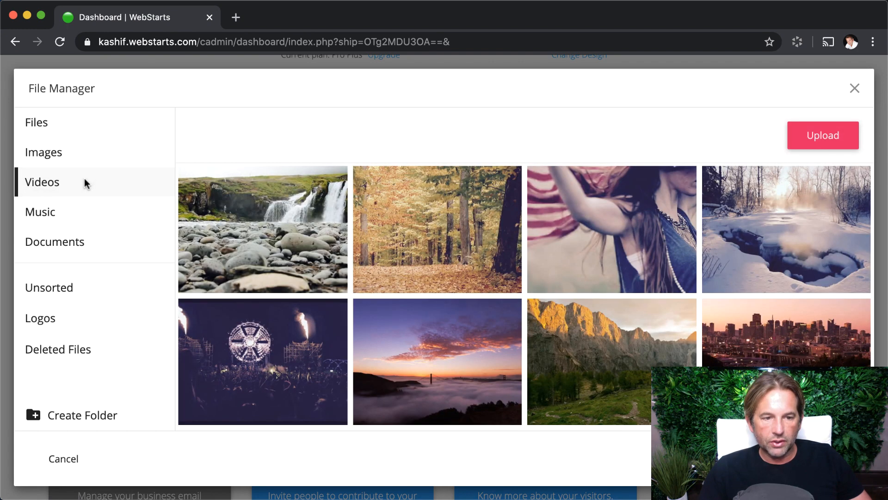
left_click(55, 241)
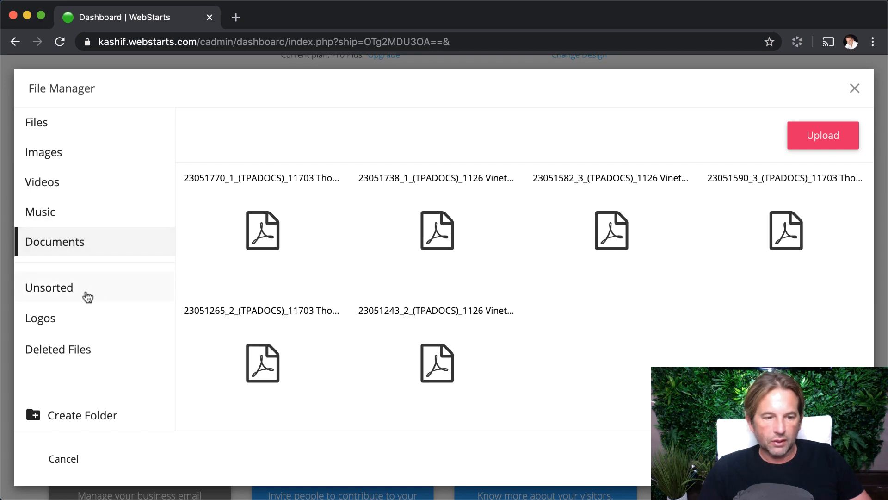
mouse_move(83, 293)
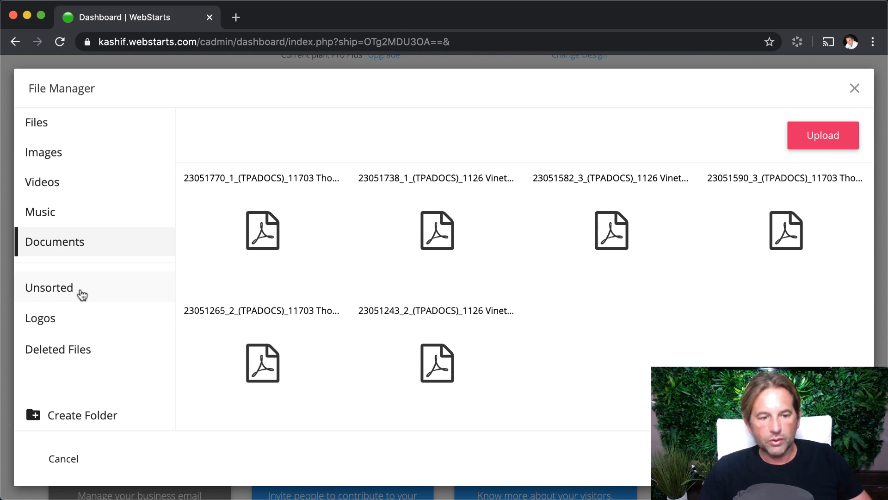
left_click(49, 287)
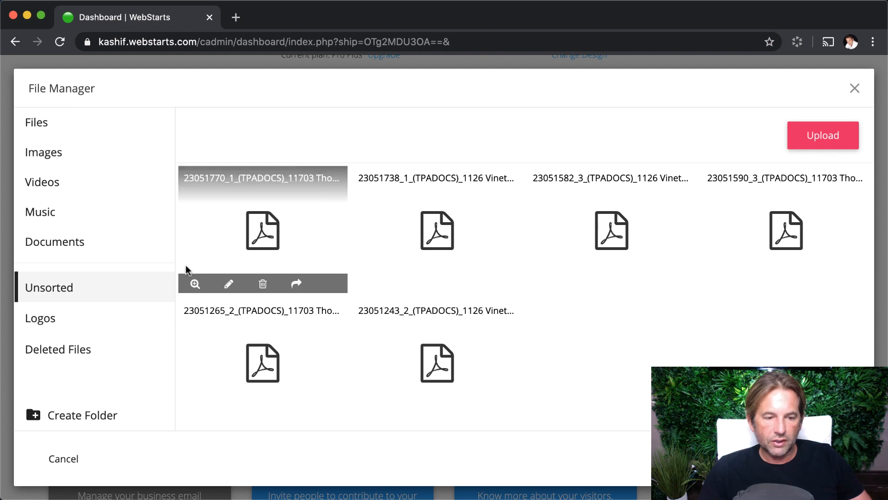
left_click(57, 349)
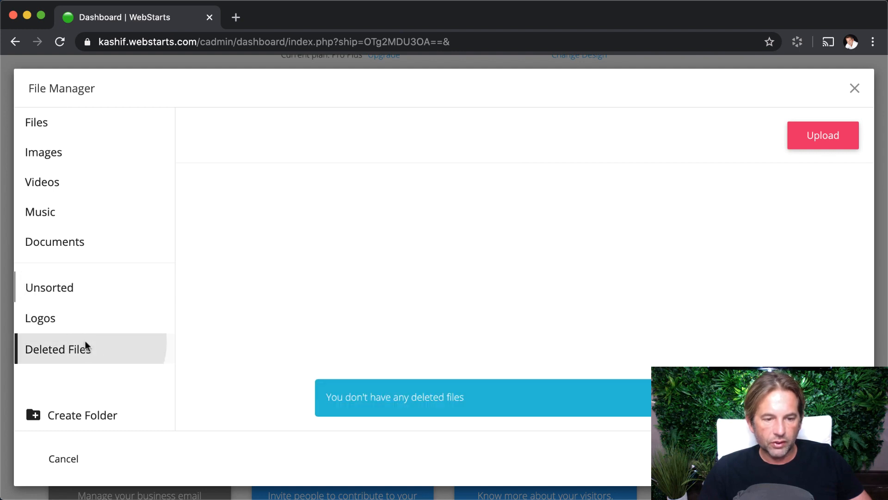
mouse_move(382, 264)
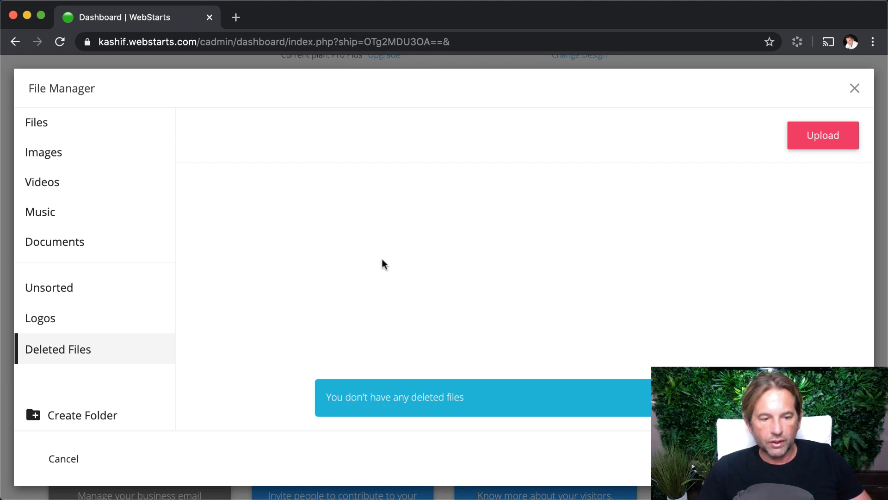
mouse_move(386, 294)
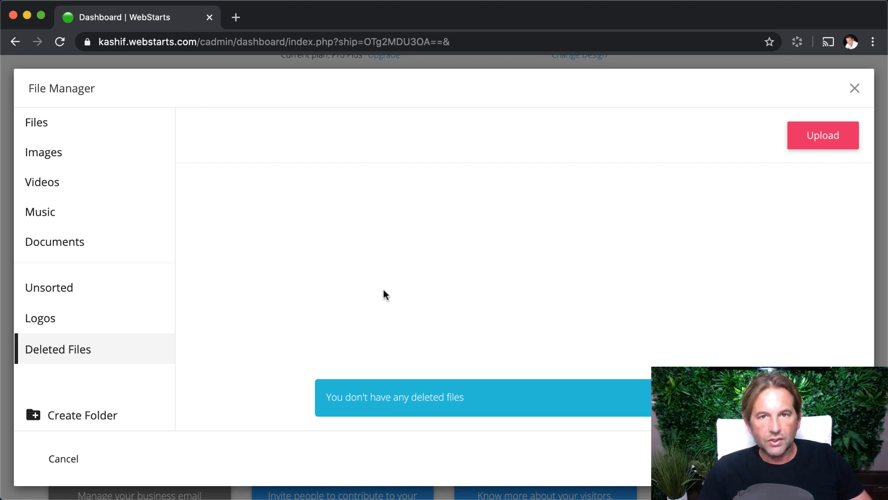
mouse_move(40, 331)
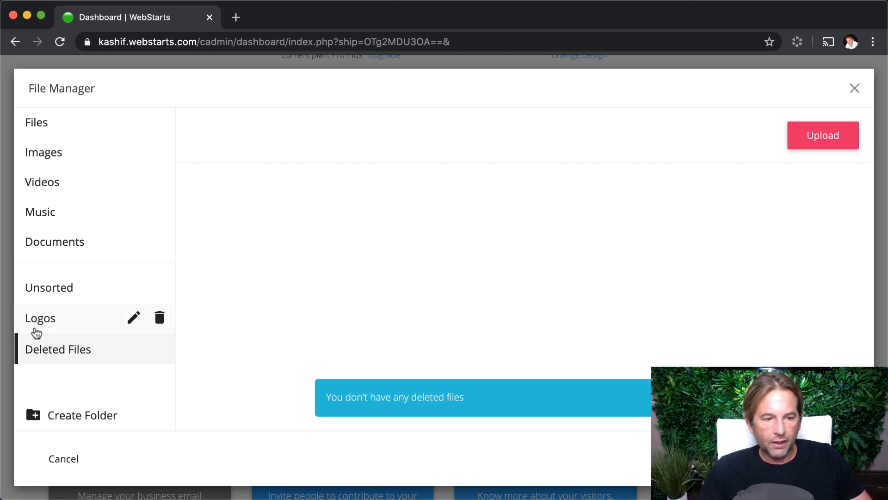
- View the empty Logos folder and dismiss the Create Folder dialog without making one
left_click(41, 317)
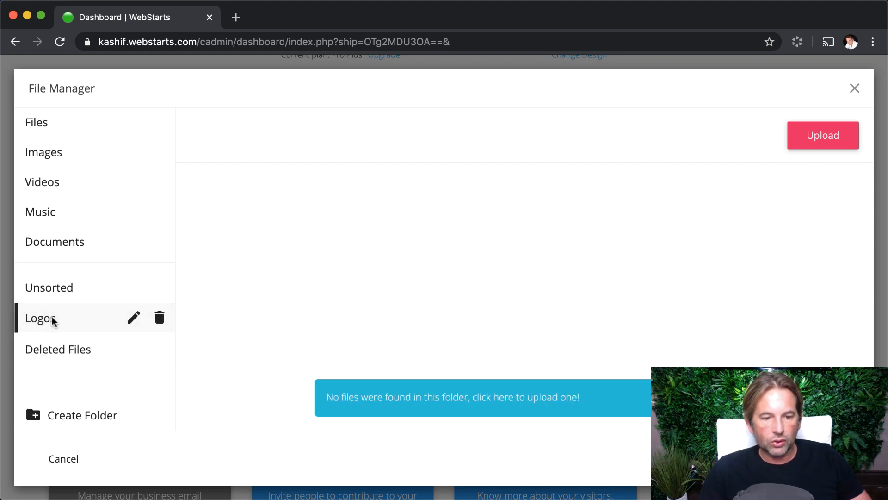
left_click(82, 415)
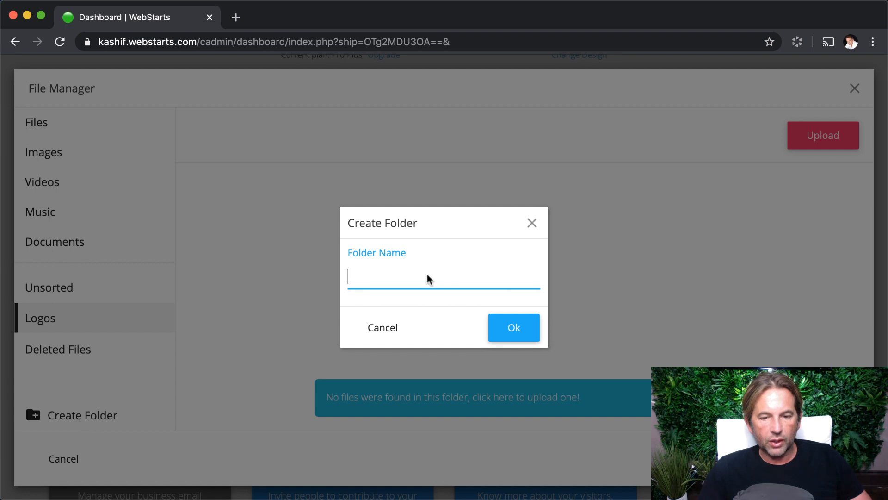
mouse_move(532, 226)
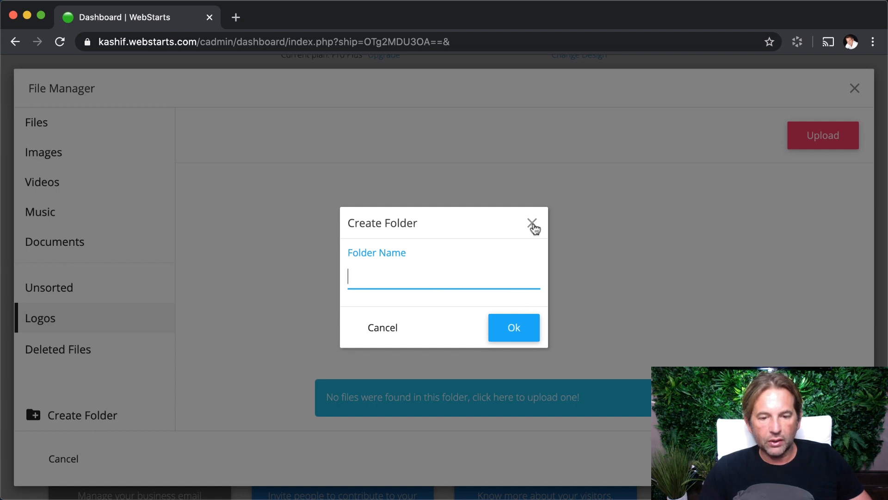
left_click(532, 222)
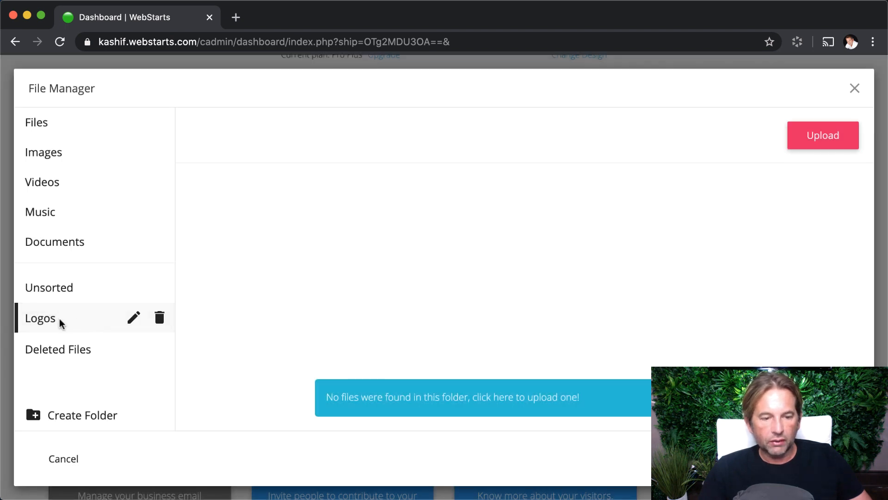
mouse_move(65, 318)
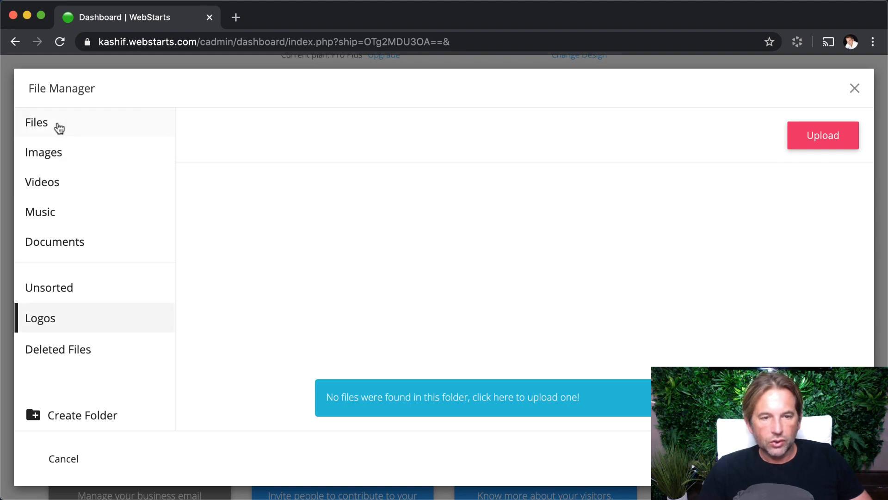
- Move the green-circle logo from Files into Logos and preview it at full size
left_click(36, 122)
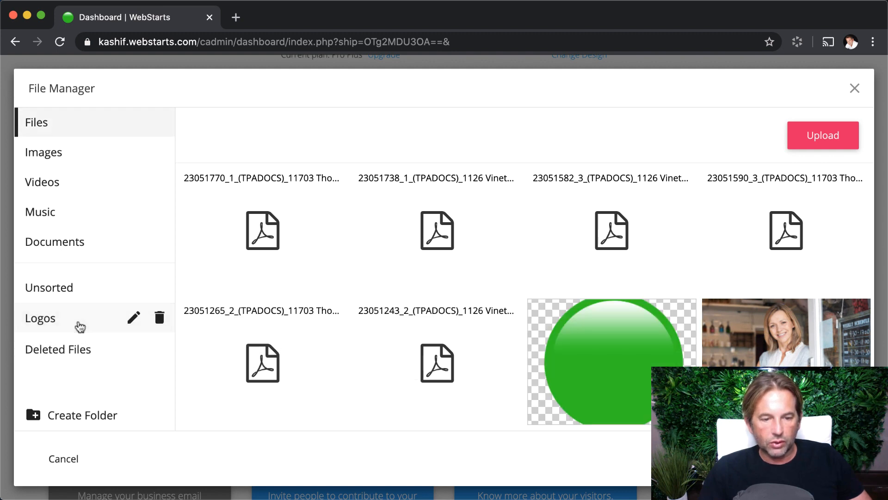
left_click(40, 318)
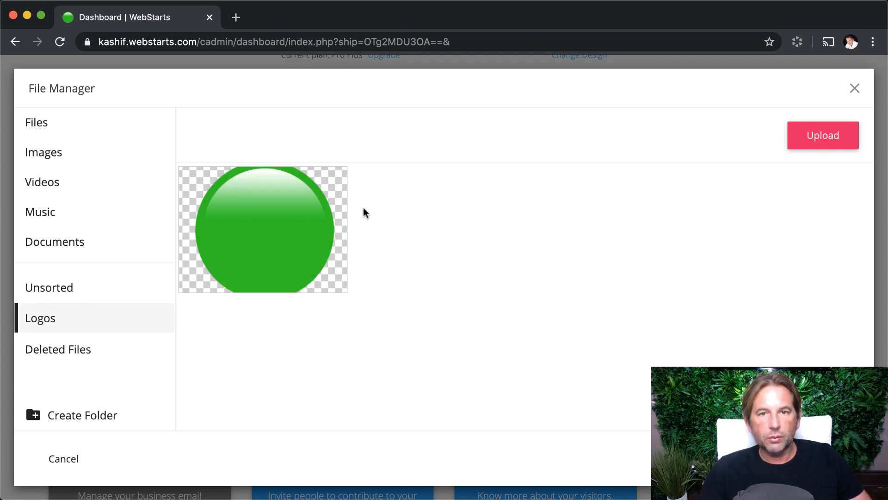
mouse_move(263, 229)
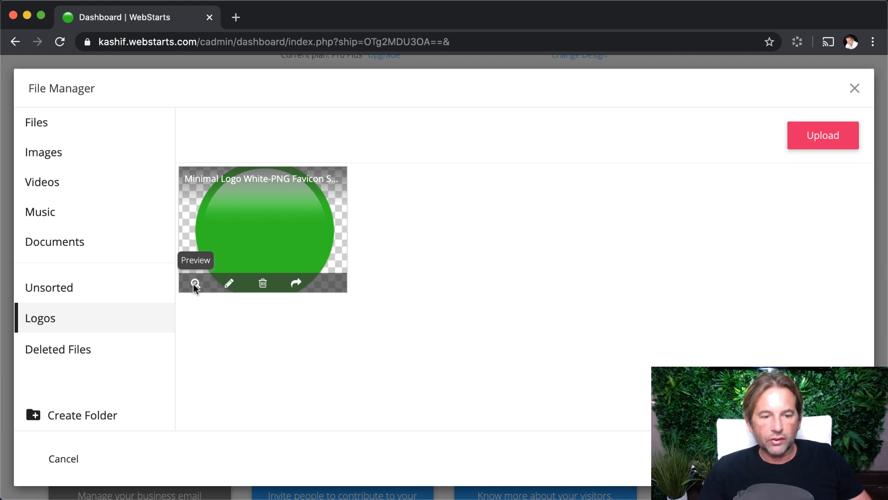
left_click(195, 282)
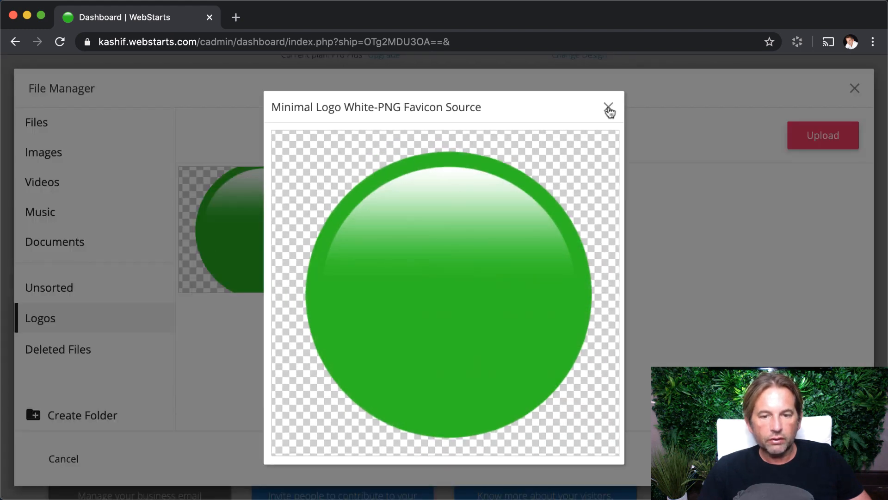
left_click(609, 107)
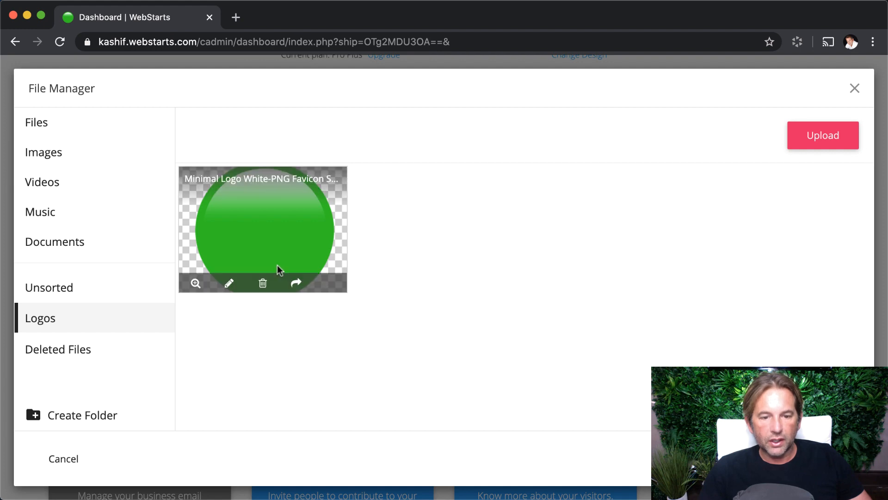
mouse_move(262, 283)
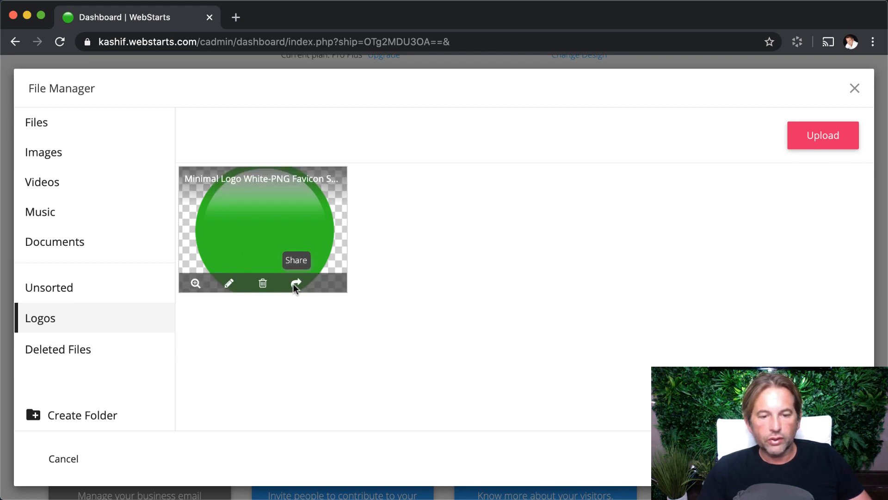
- Copy the green-circle logo's shareable file URL from the Share dialog
left_click(296, 283)
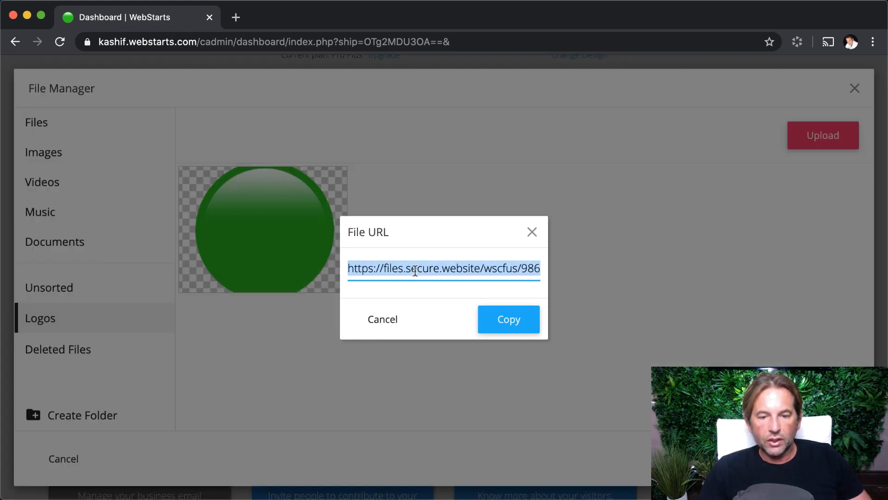
left_click(508, 319)
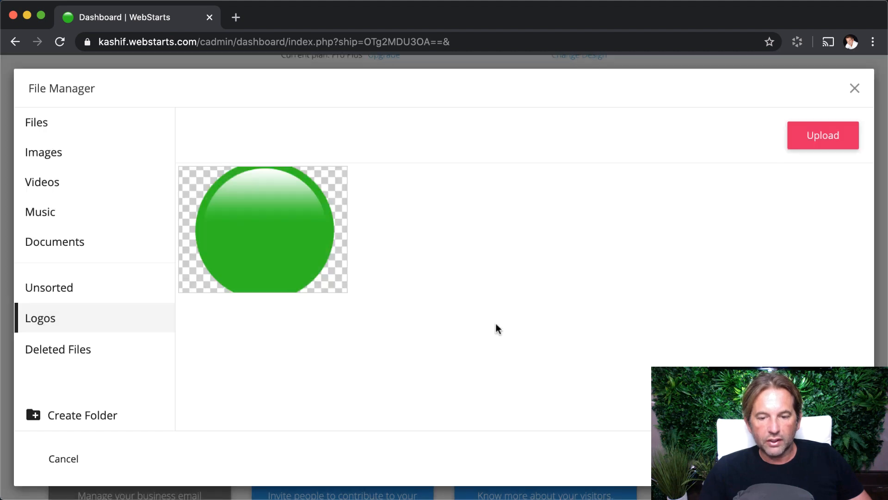
mouse_move(497, 328)
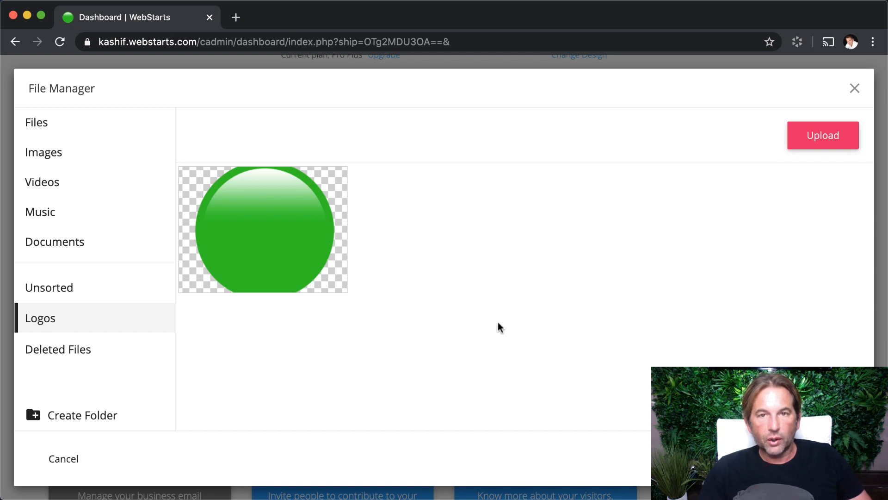
mouse_move(505, 334)
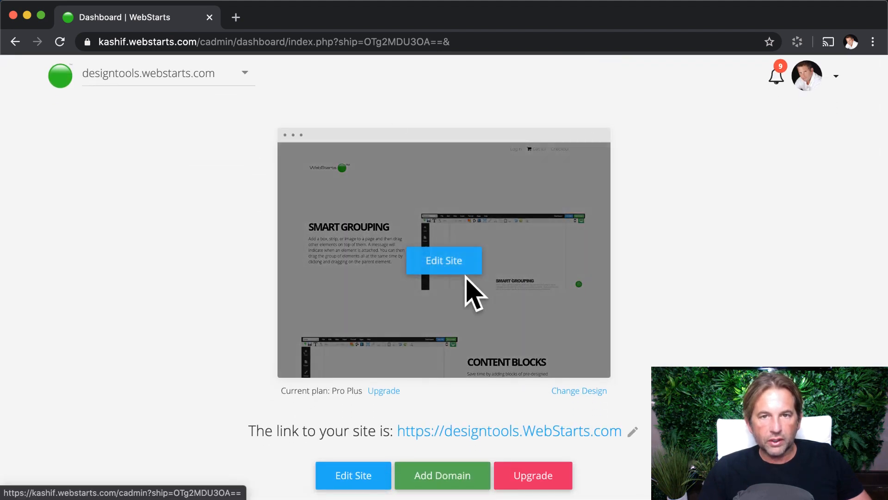
mouse_move(391, 253)
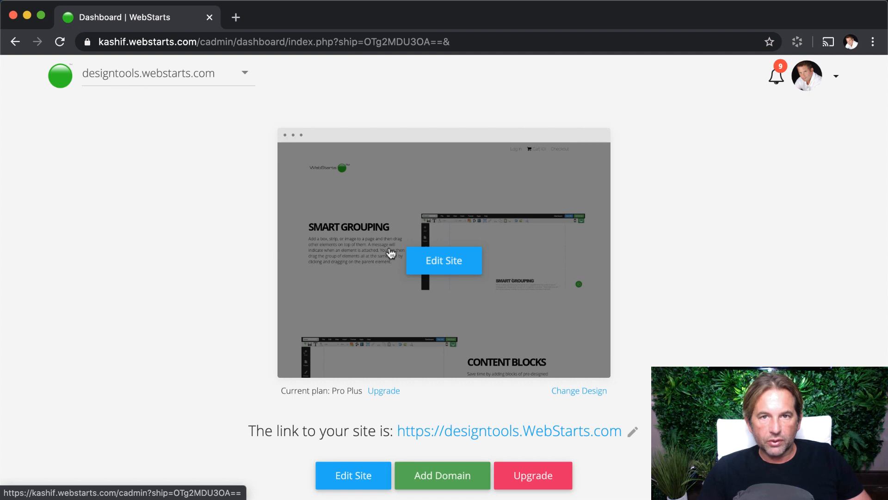
mouse_move(731, 279)
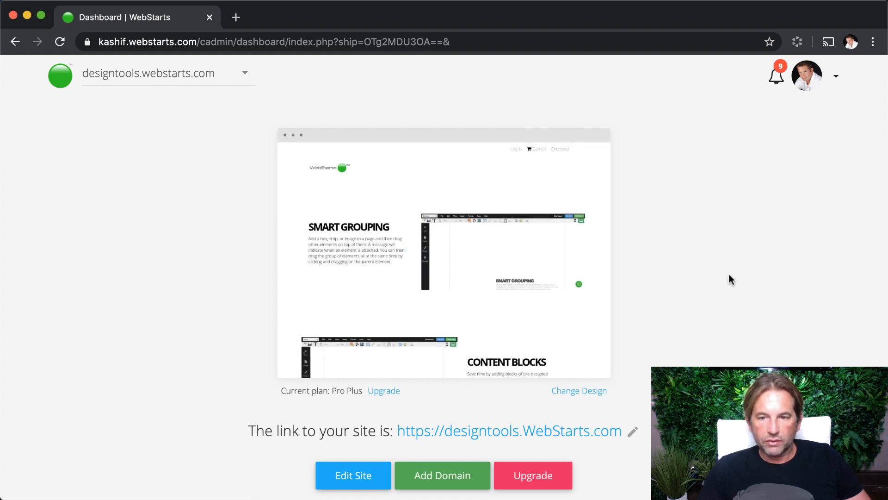